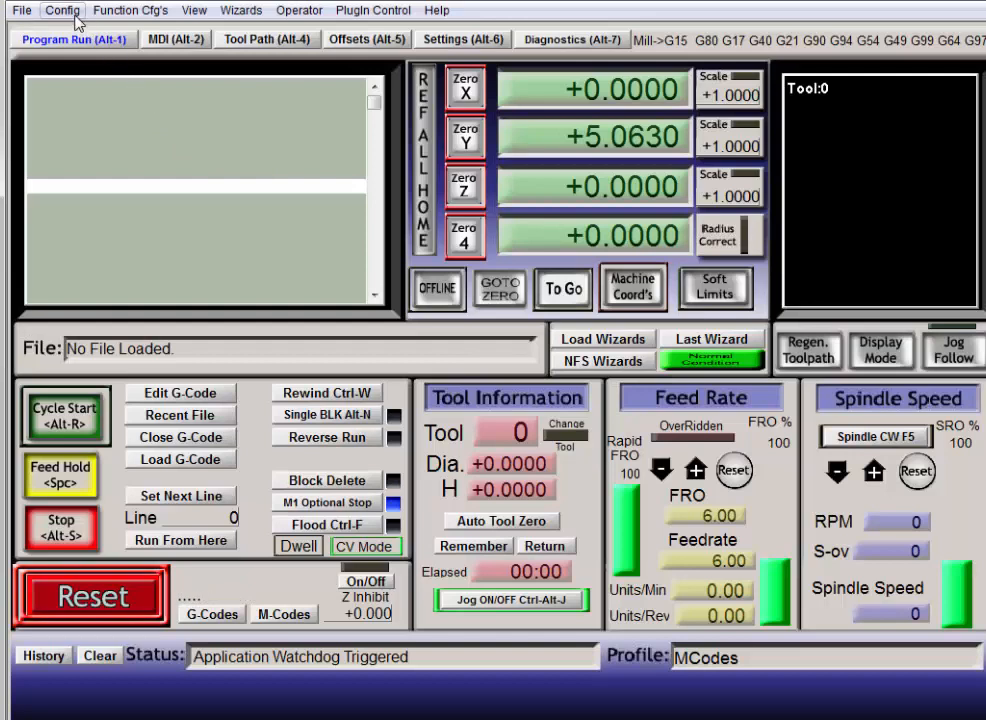
Show the Output Signals list with Output #2 on pin 14 and Output #7 on pin 16.
{"action": "left_click", "coordinate": [62, 12]}
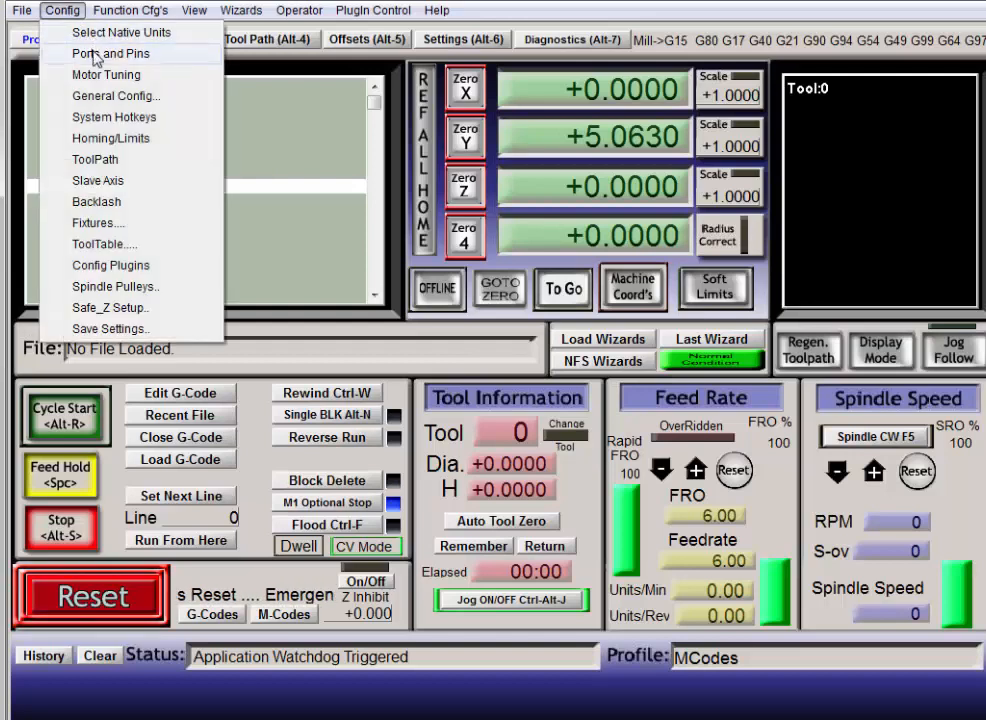
{"action": "left_click", "coordinate": [108, 52]}
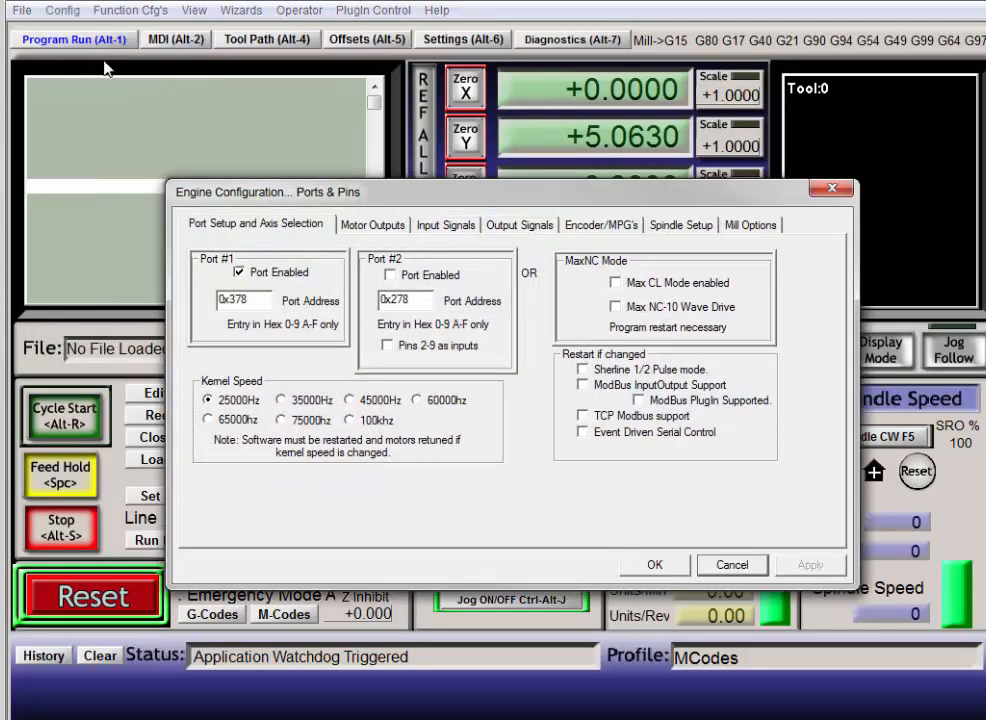
{"action": "left_click", "coordinate": [520, 224]}
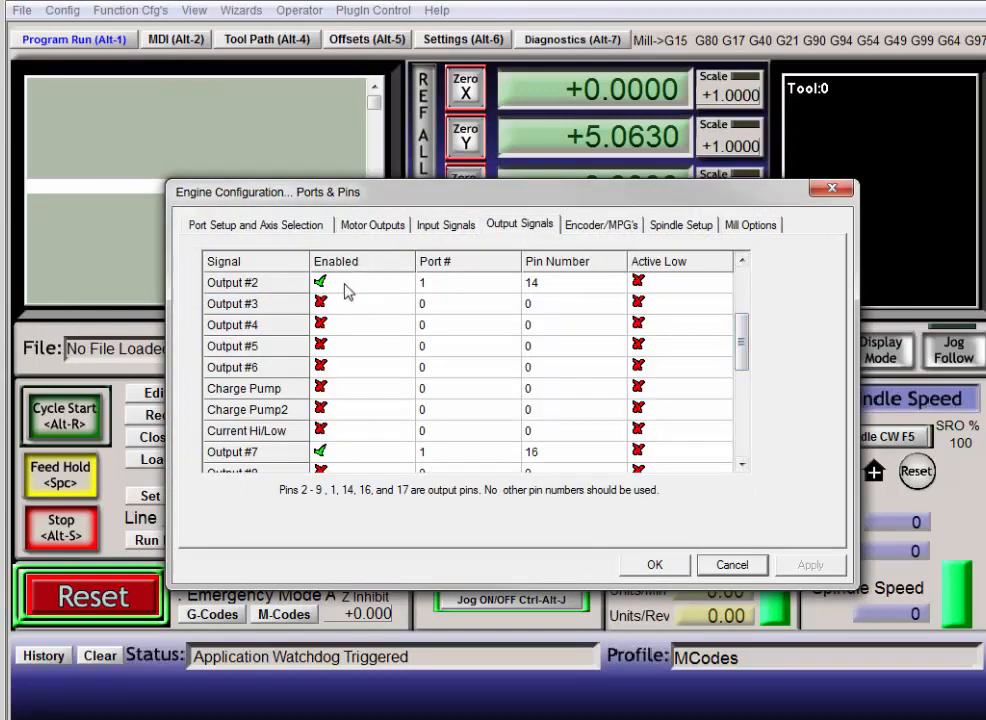
{"action": "mouse_move", "coordinate": [592, 300]}
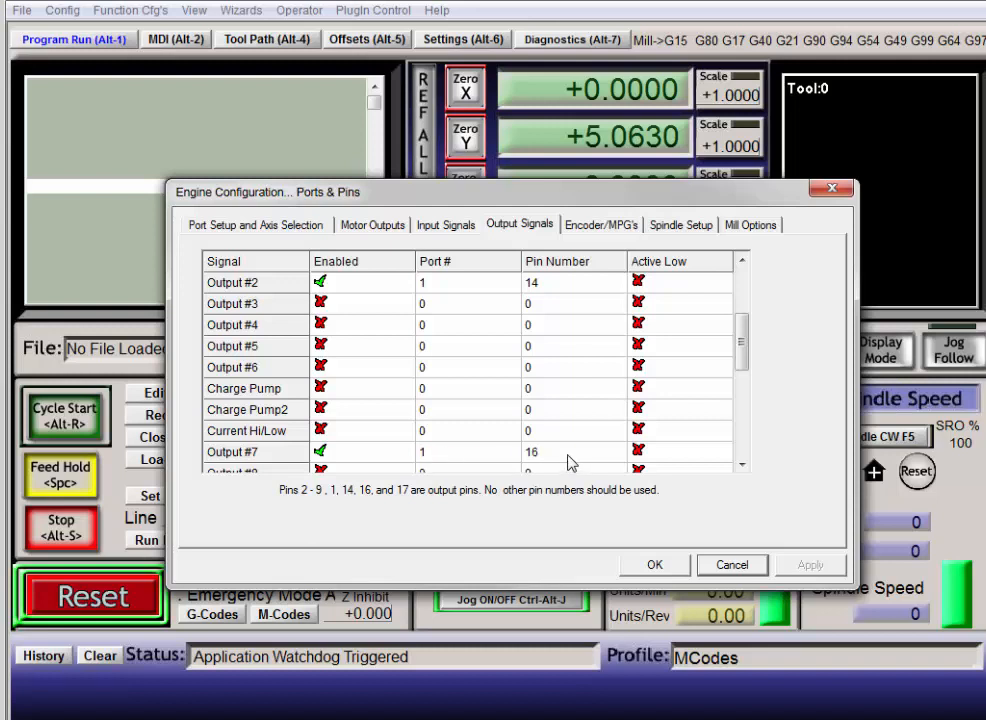
{"action": "mouse_move", "coordinate": [350, 324]}
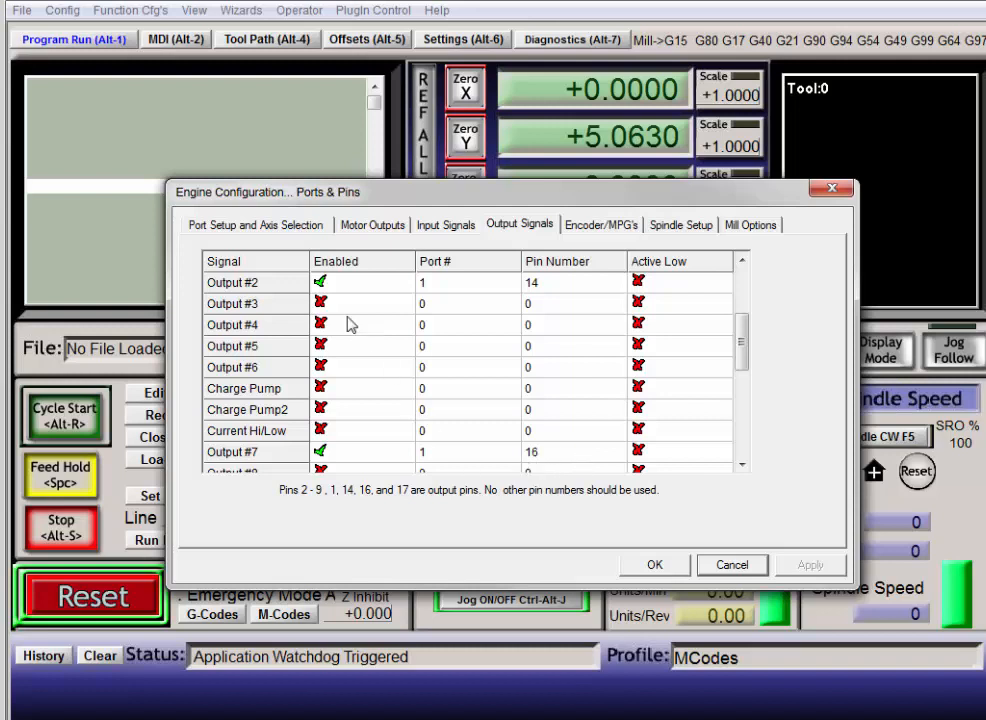
{"action": "mouse_move", "coordinate": [436, 368]}
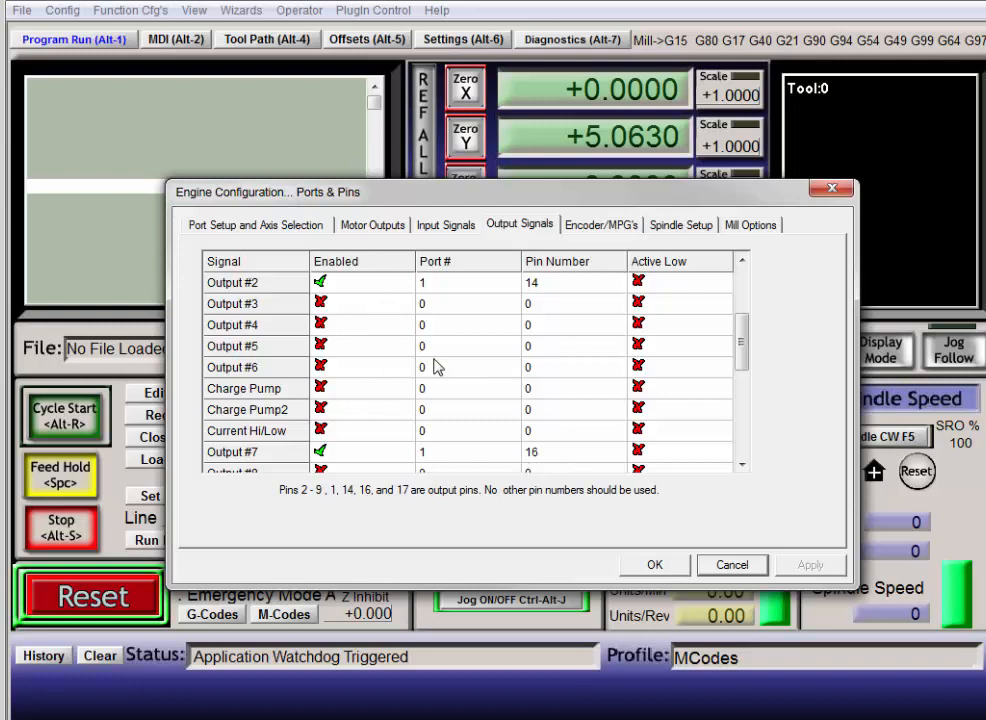
Confirm Flood M8 on Output #2 and Mist M7 on Output #4 in Spindle Setup, then apply.
{"action": "left_click", "coordinate": [680, 224]}
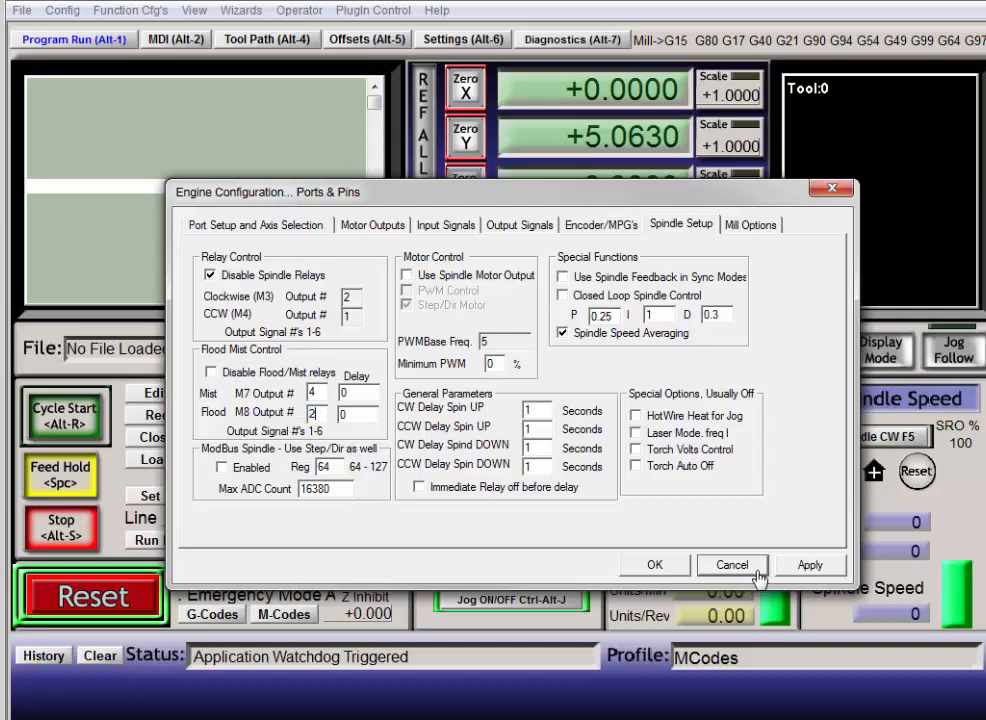
{"action": "mouse_move", "coordinate": [810, 564]}
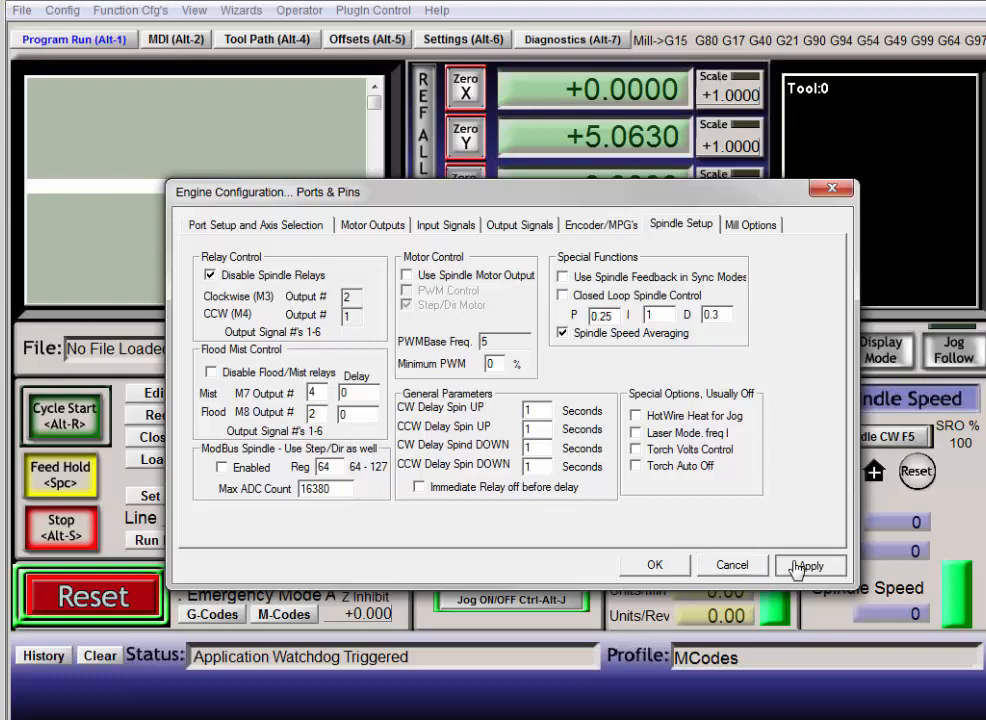
{"action": "left_click", "coordinate": [808, 564]}
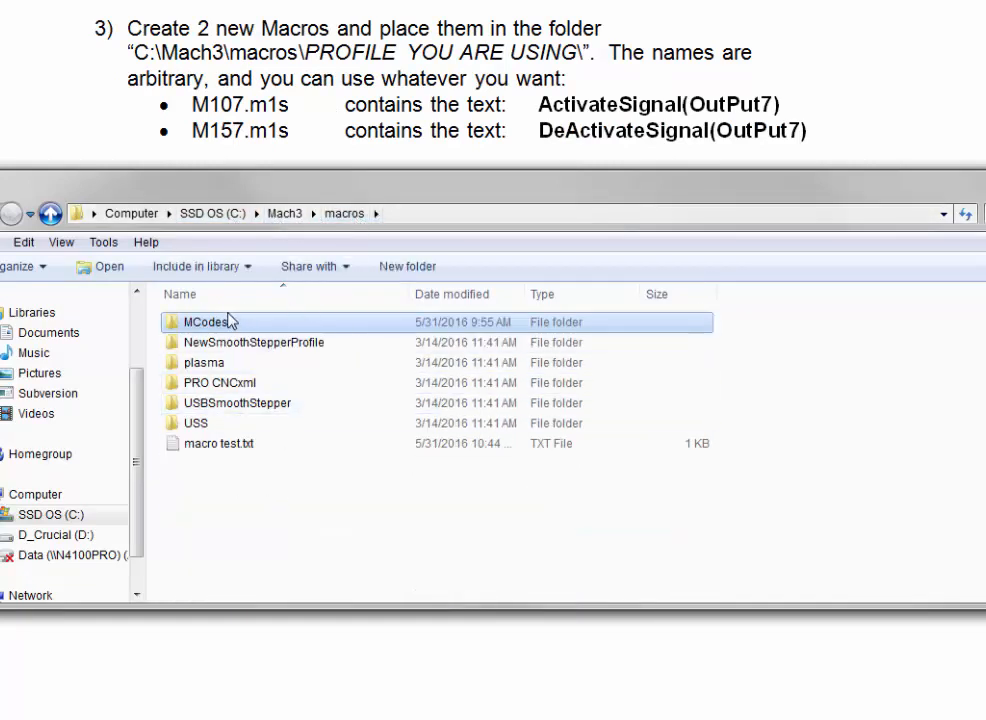
{"action": "mouse_move", "coordinate": [210, 328]}
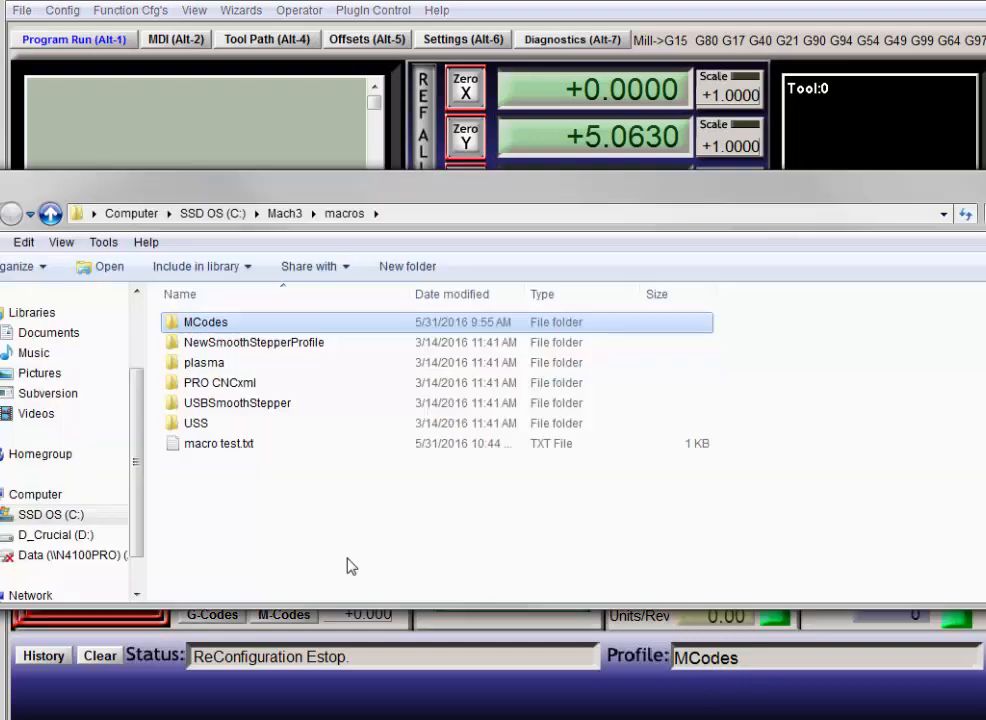
Open the MCodes macro folder and the M157.m1s macro file for editing.
{"action": "double_click", "coordinate": [204, 320]}
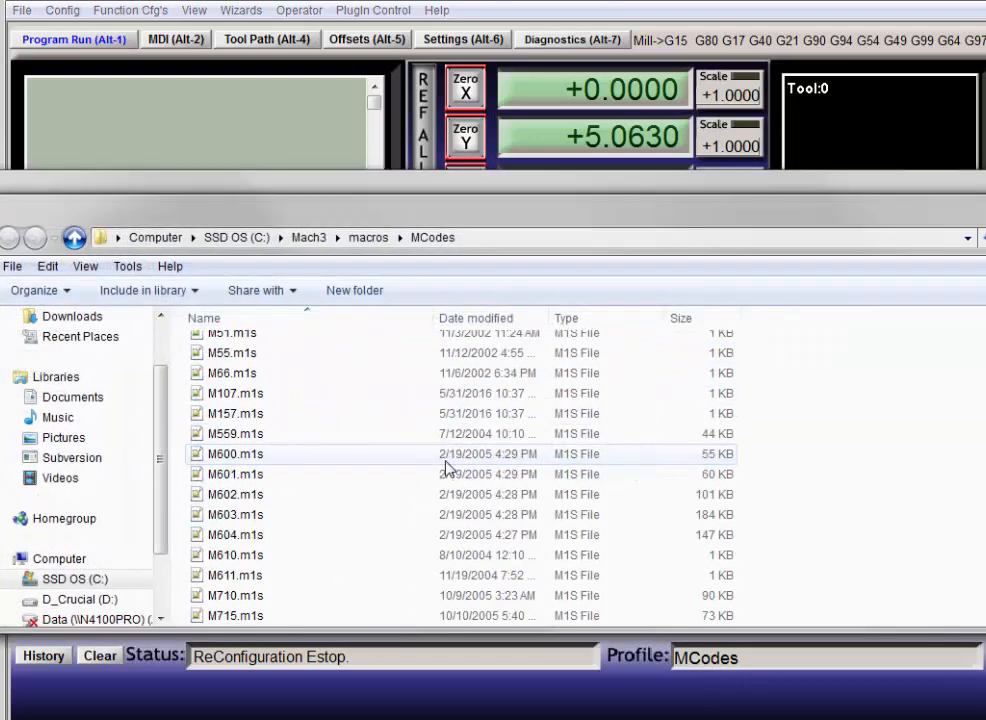
{"action": "left_click", "coordinate": [236, 442]}
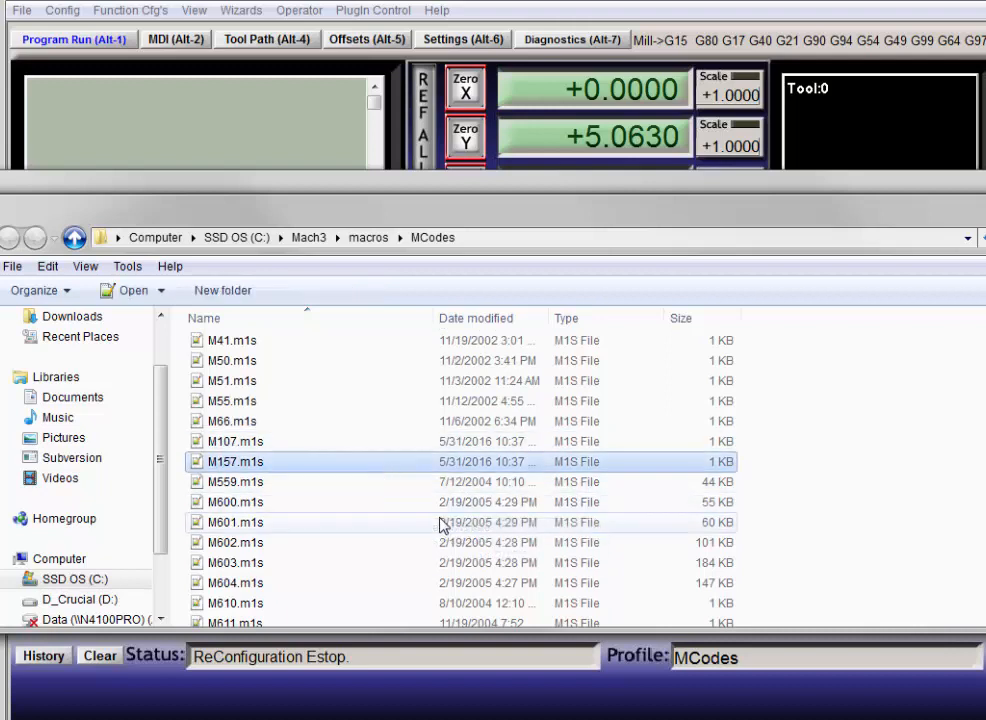
{"action": "double_click", "coordinate": [236, 420]}
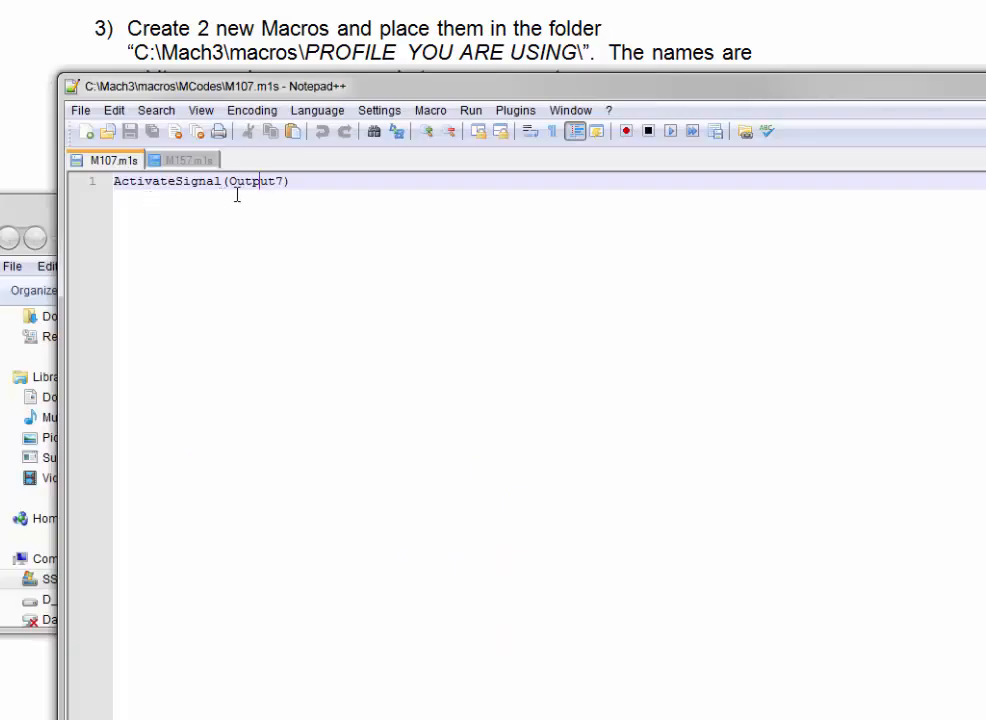
View M157.m1s showing DeactivateSignal(Output7) beside M107.m1s.
{"action": "left_click", "coordinate": [188, 160]}
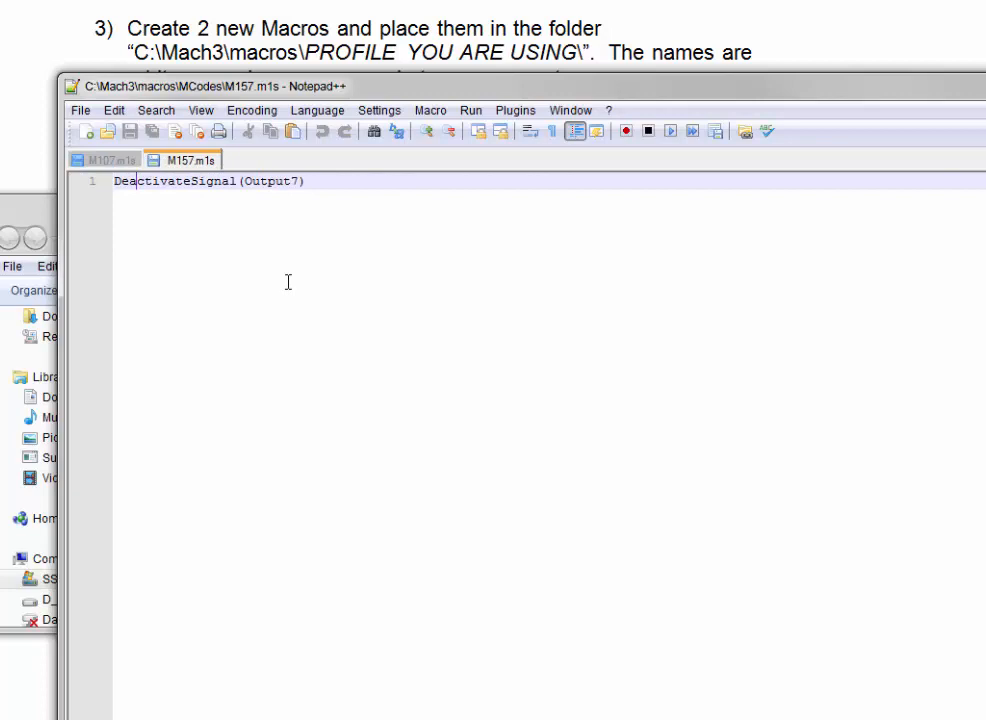
{"action": "mouse_move", "coordinate": [288, 192]}
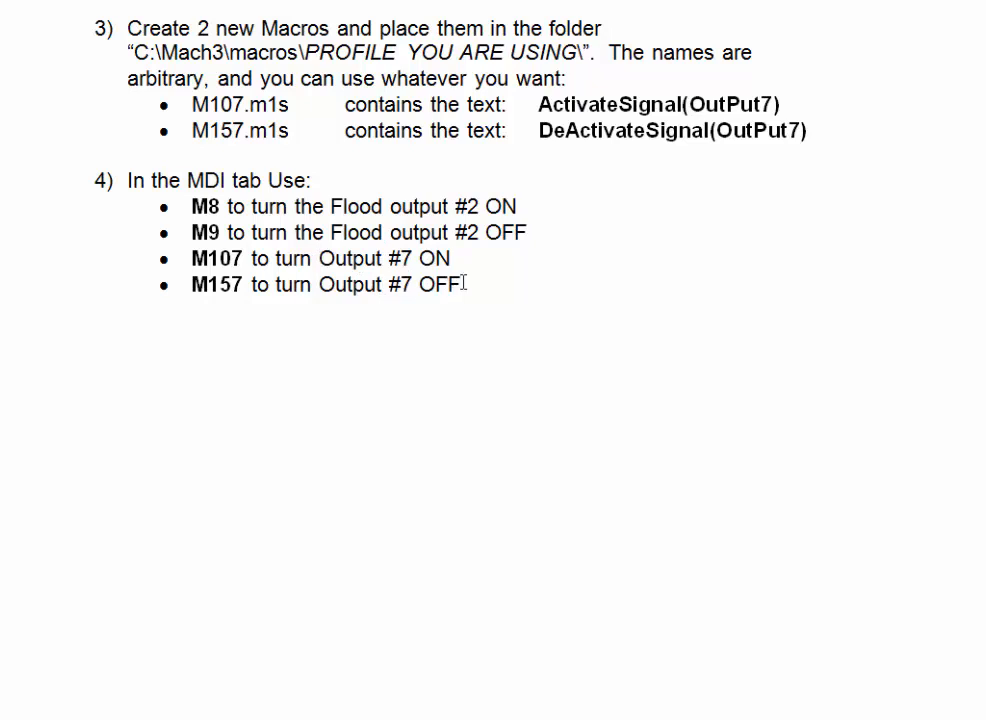
{"action": "mouse_move", "coordinate": [608, 338]}
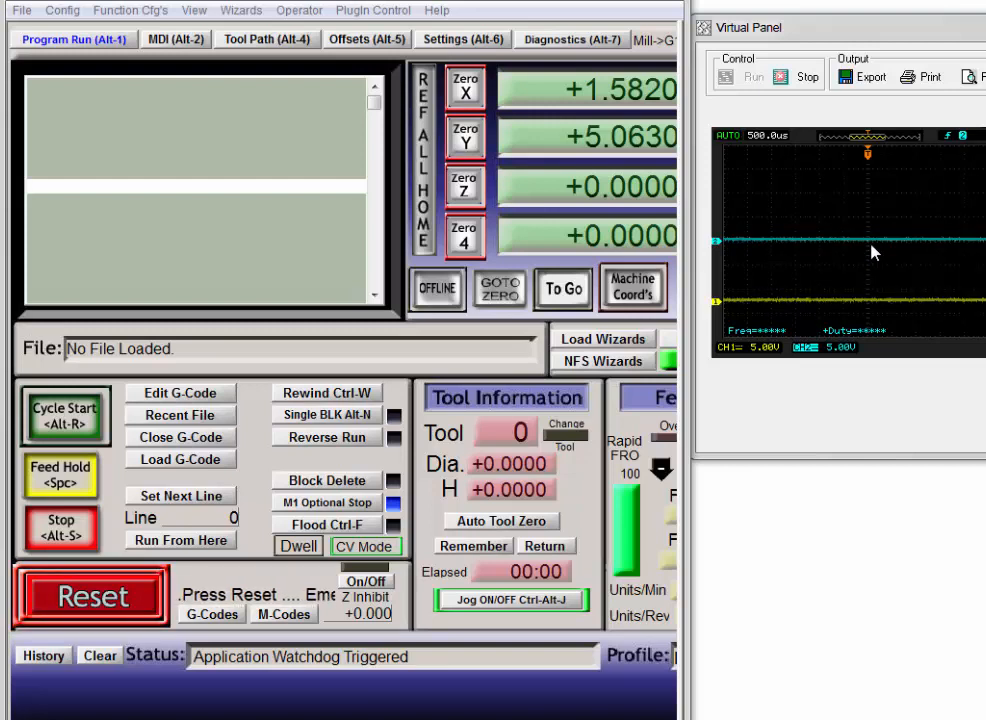
Clear the watchdog warning and run M8, M9, M107 and M157 from the MDI input.
{"action": "left_click", "coordinate": [90, 596]}
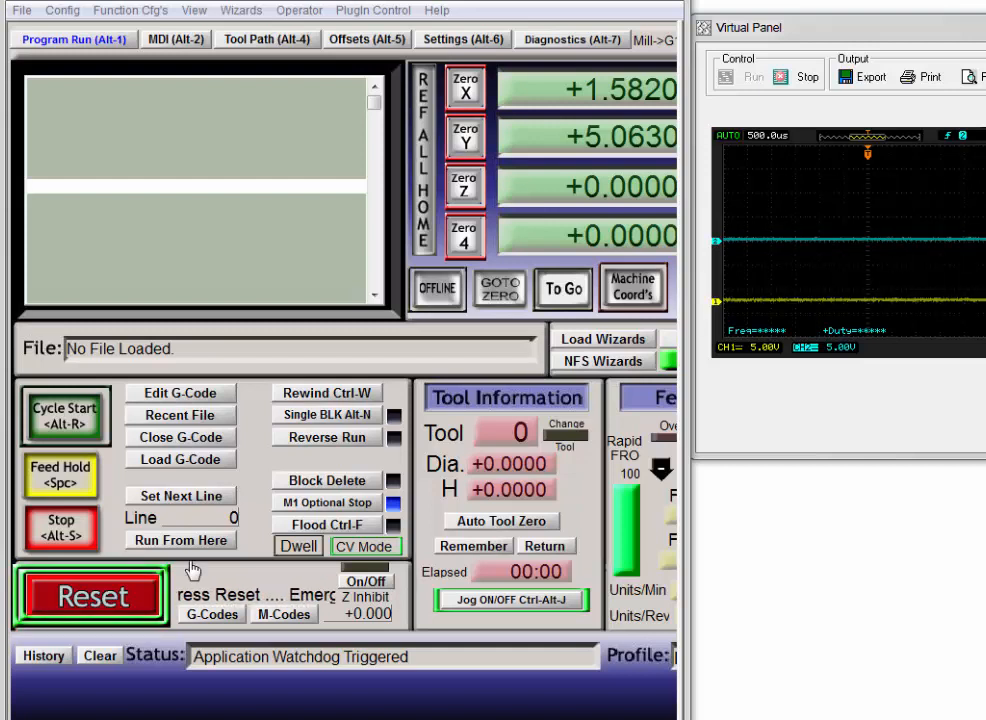
{"action": "left_click", "coordinate": [90, 596]}
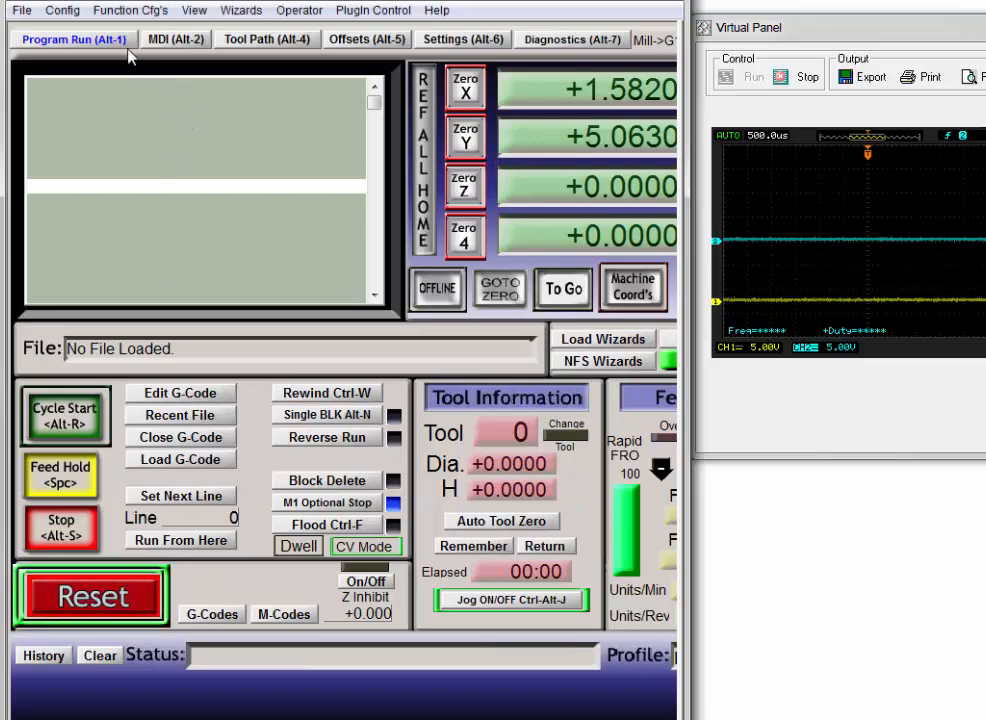
{"action": "left_click", "coordinate": [176, 44]}
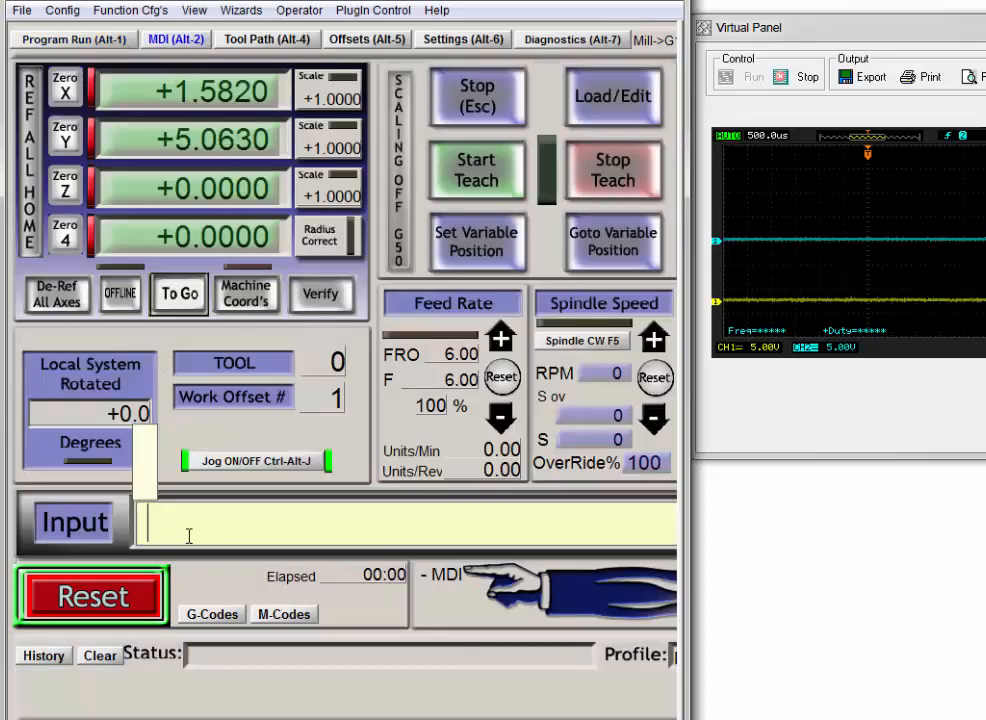
{"action": "type", "text": "M8"}
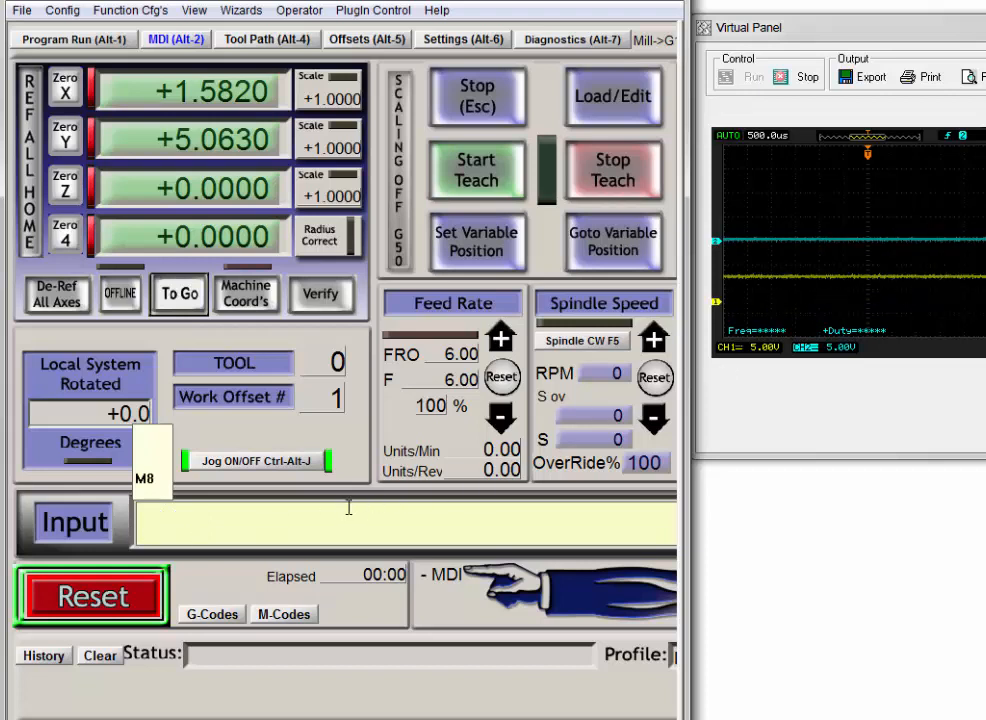
{"action": "type", "text": "m9"}
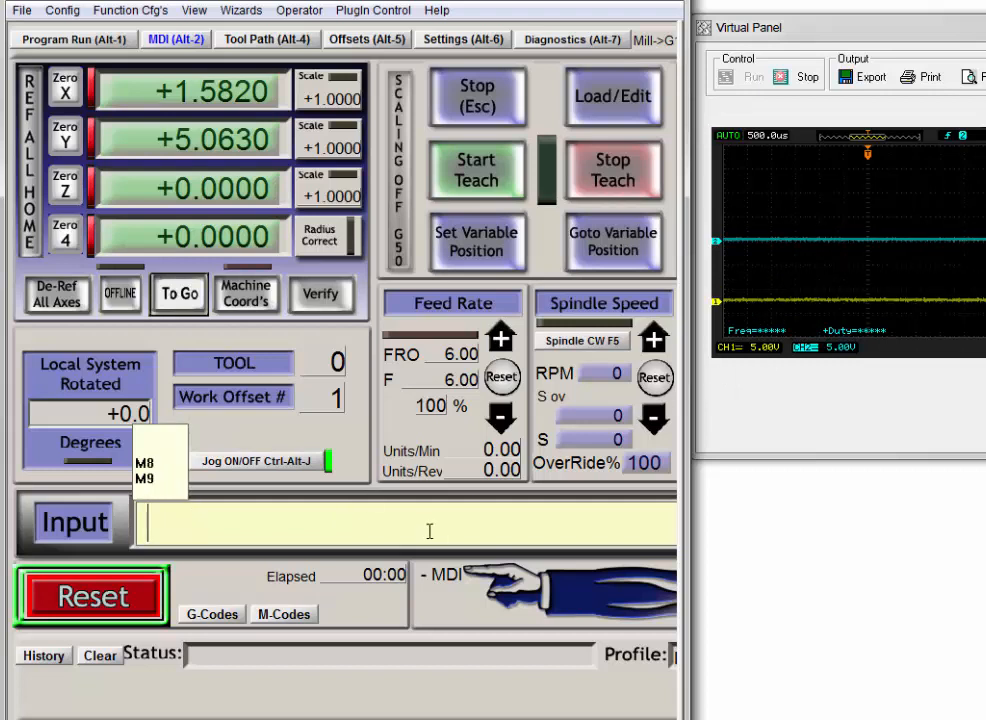
{"action": "type", "text": "m1"}
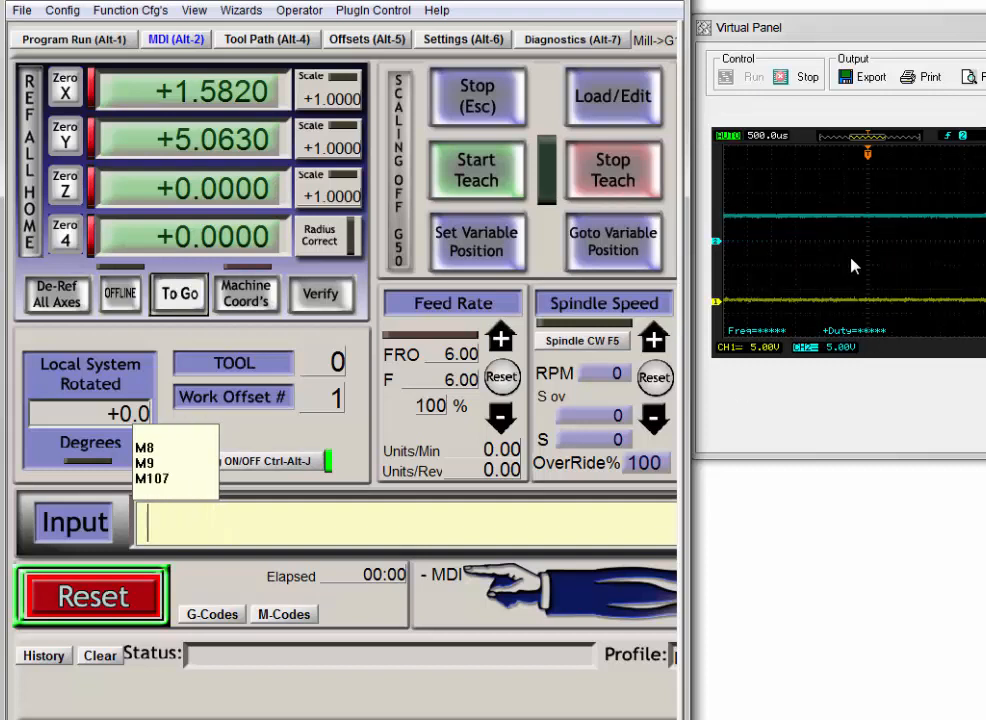
{"action": "type", "text": "m"}
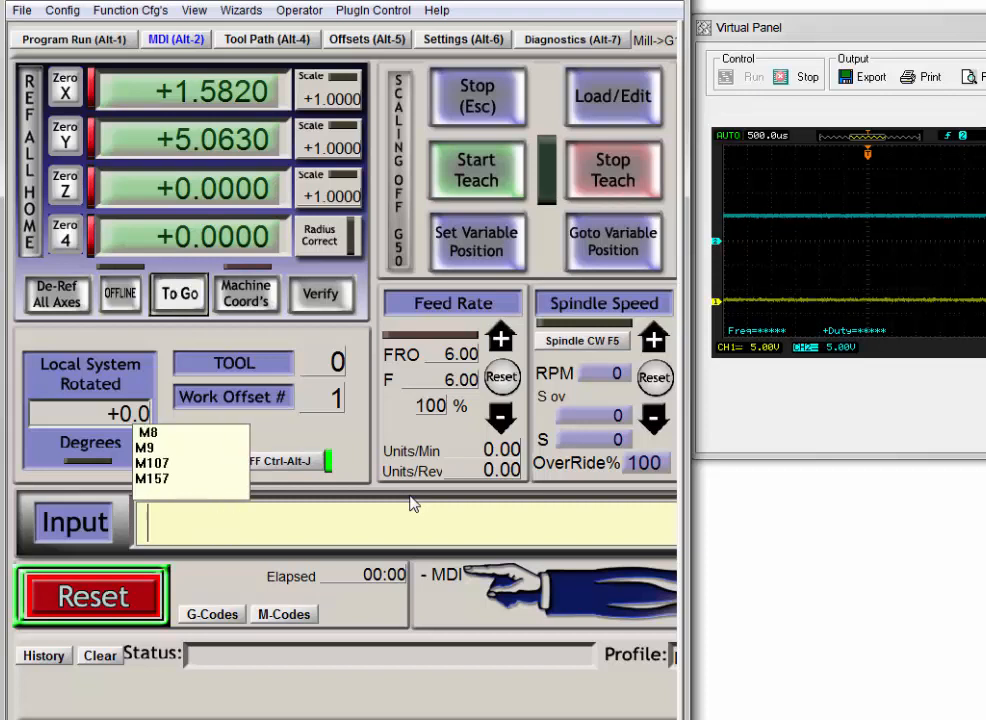
{"action": "mouse_move", "coordinate": [796, 264]}
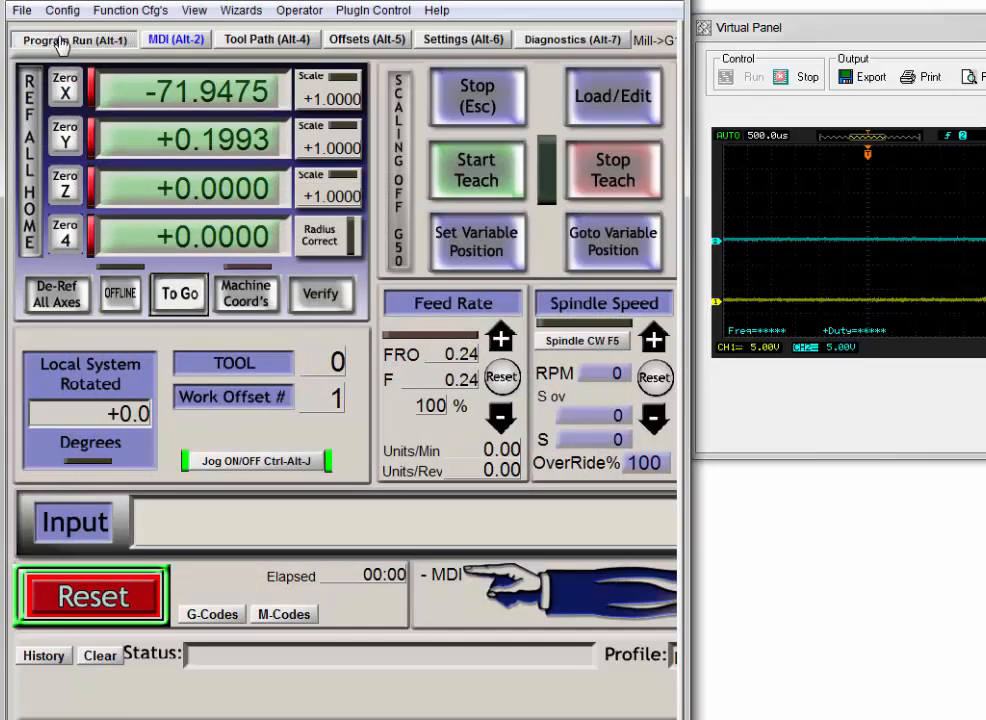
Review macro test.txt in Notepad, pointing out the M107, N040 coordinates, M8 and M47 lines.
{"action": "left_click", "coordinate": [72, 44]}
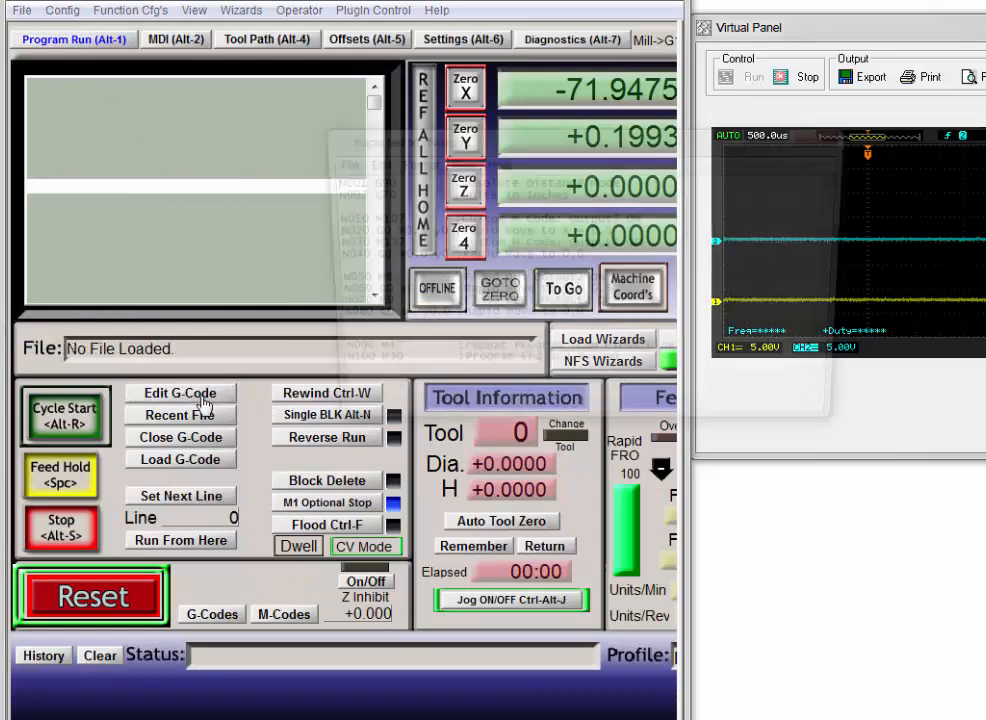
{"action": "left_click", "coordinate": [180, 392]}
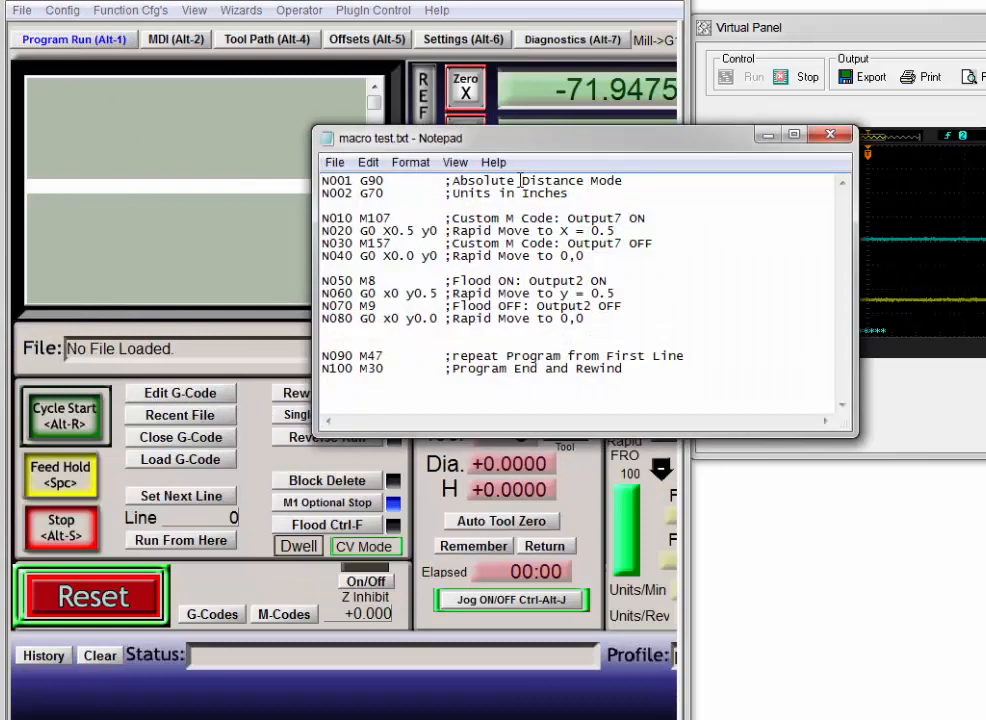
{"action": "double_click", "coordinate": [368, 180]}
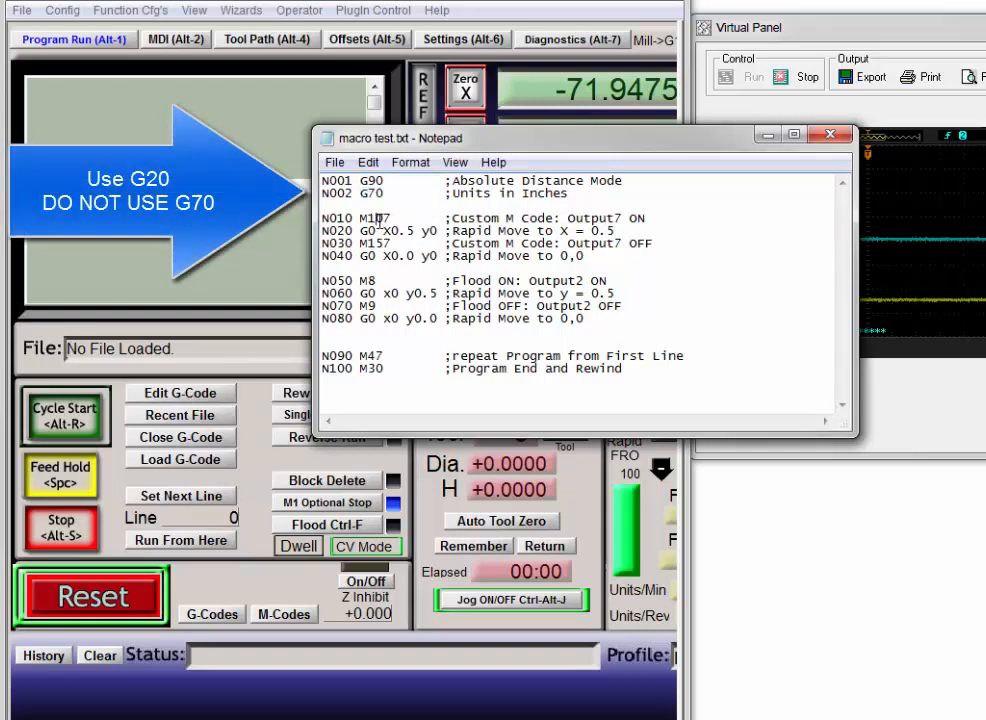
{"action": "double_click", "coordinate": [384, 218]}
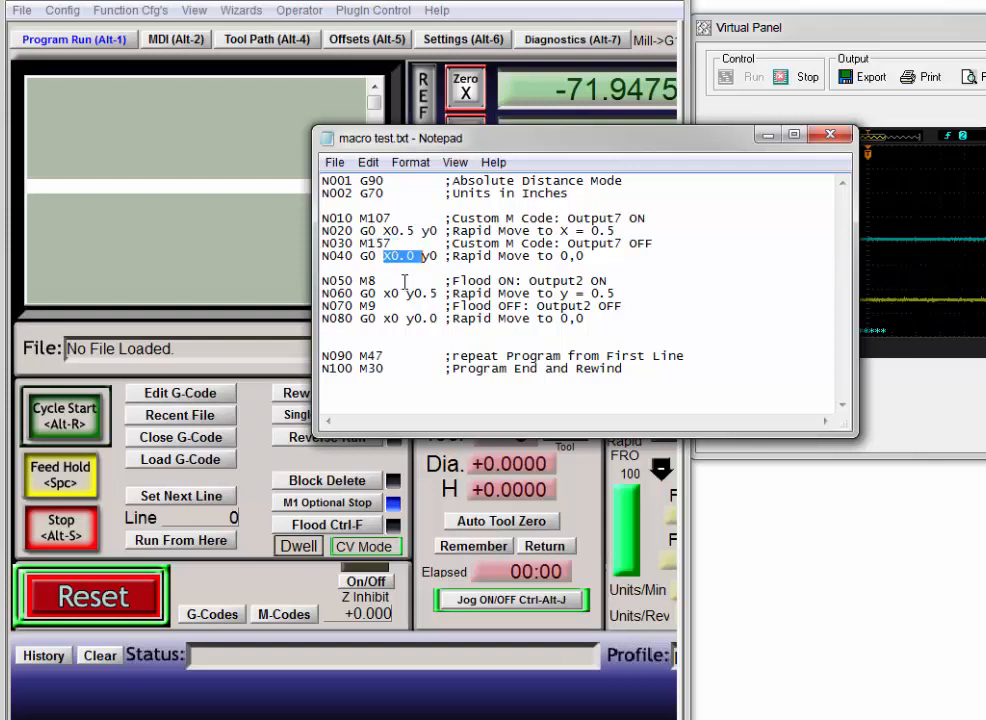
{"action": "left_click", "coordinate": [372, 278]}
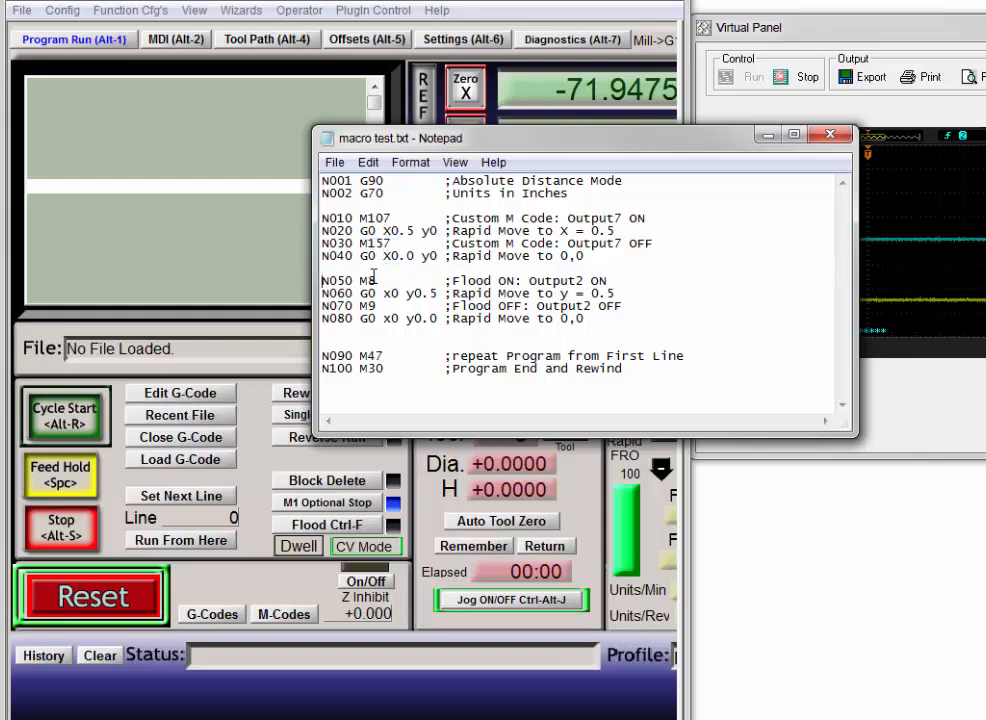
{"action": "double_click", "coordinate": [372, 280]}
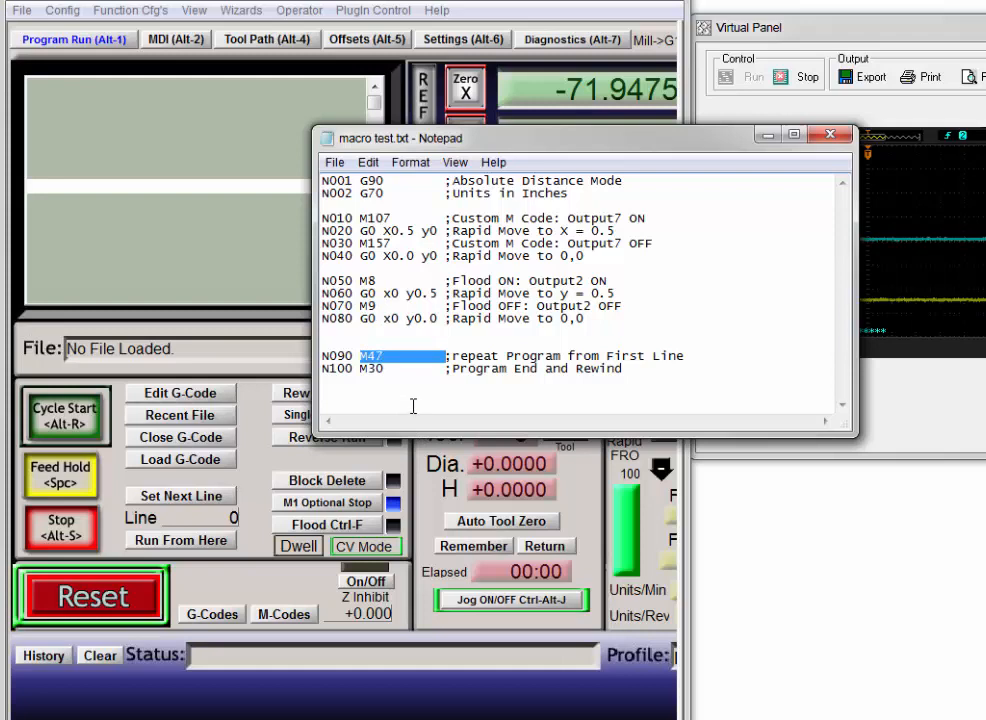
{"action": "mouse_move", "coordinate": [752, 212]}
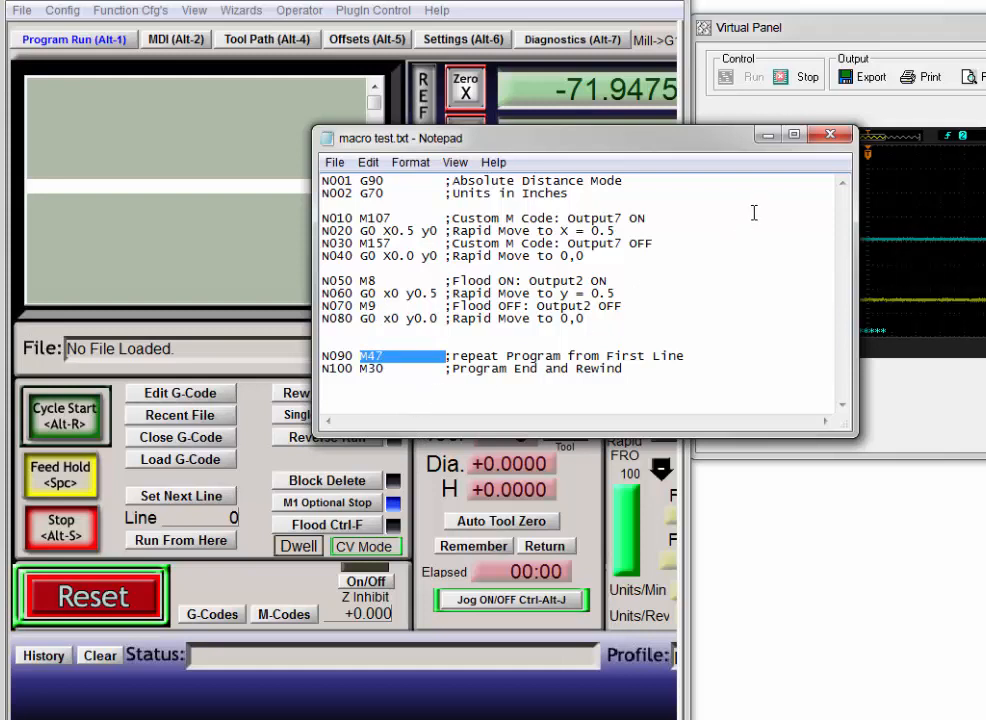
Close Notepad and start running macro test.txt with Cycle Start.
{"action": "left_click", "coordinate": [828, 134]}
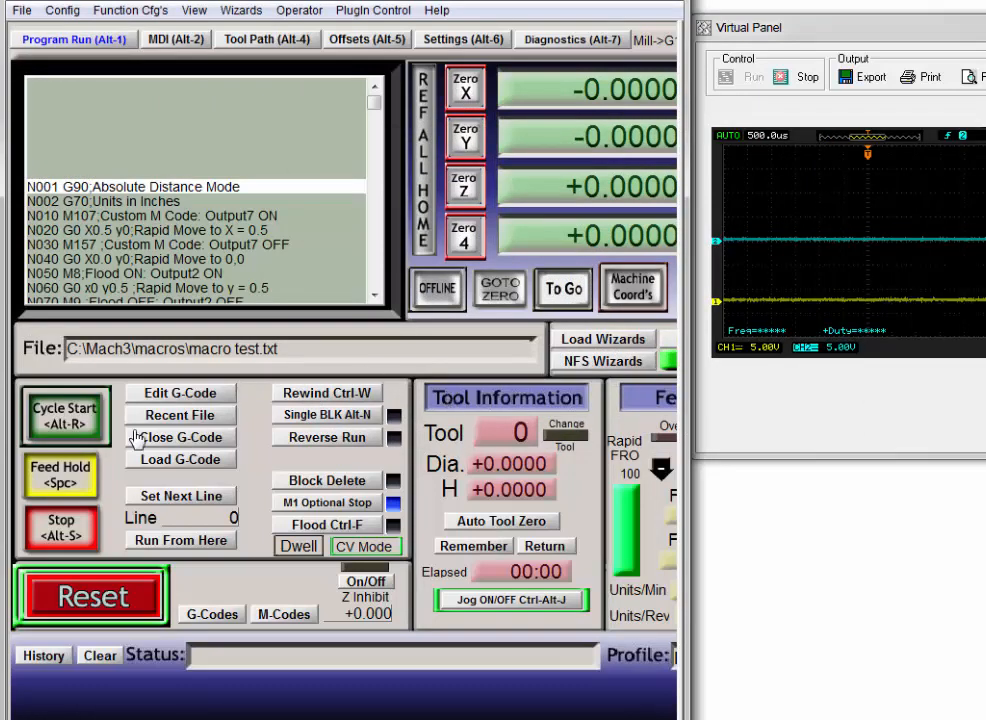
{"action": "left_click", "coordinate": [64, 418]}
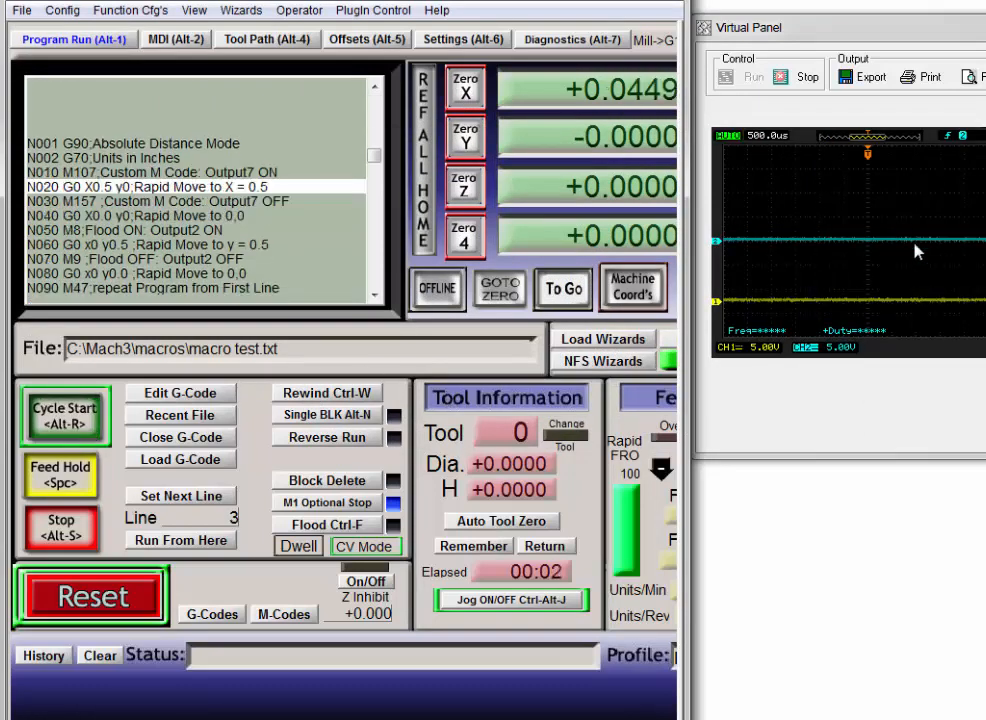